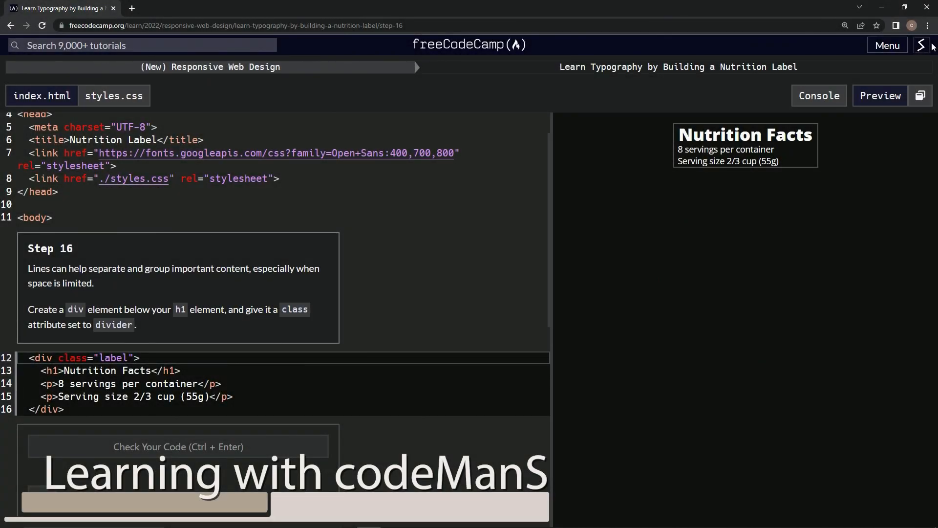
mouse_move(418, 54)
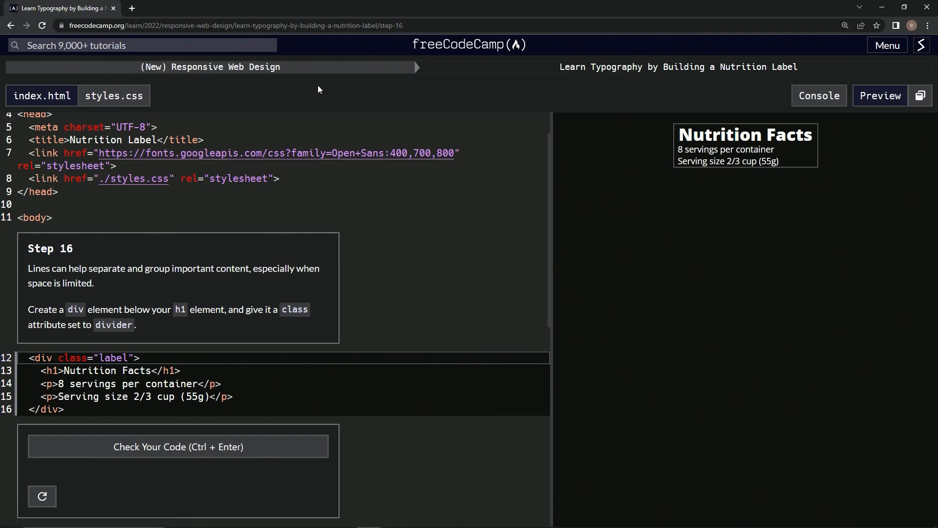
mouse_move(709, 83)
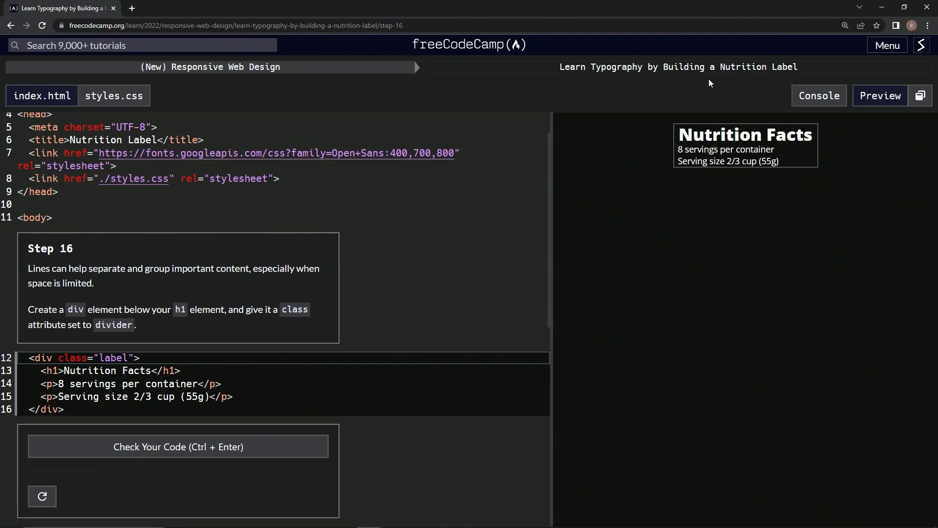
mouse_move(29, 251)
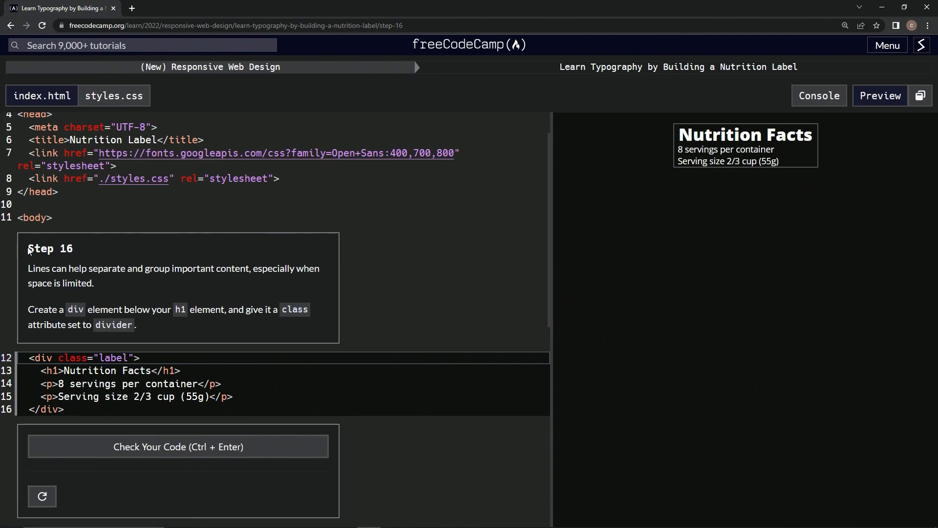
mouse_move(23, 280)
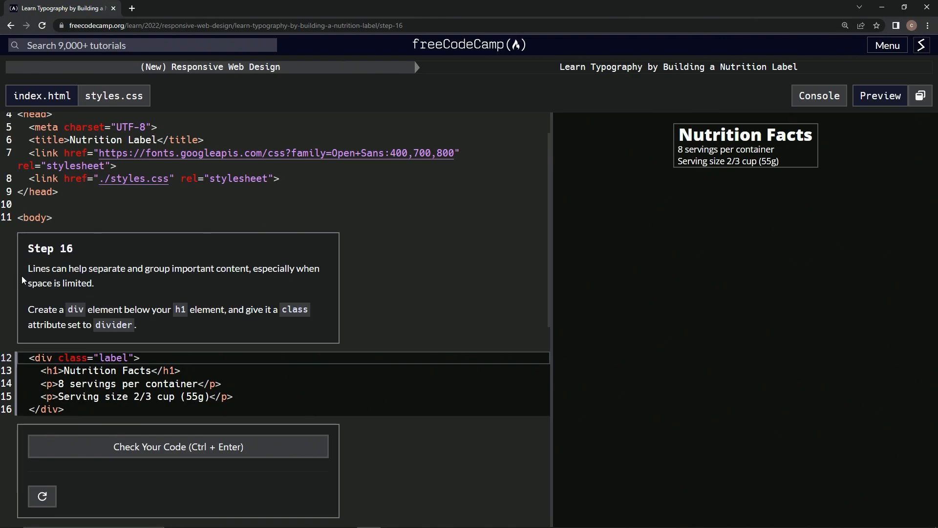
mouse_move(162, 282)
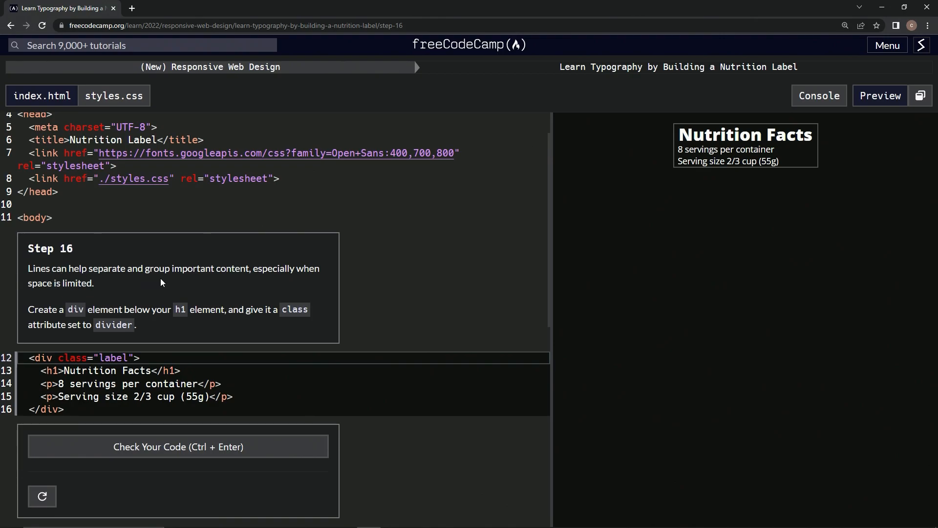
mouse_move(234, 284)
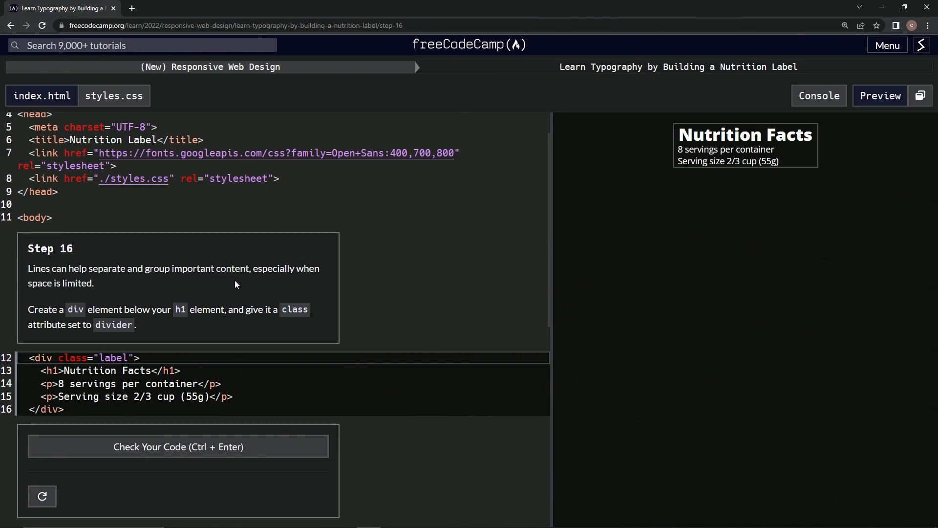
mouse_move(90, 305)
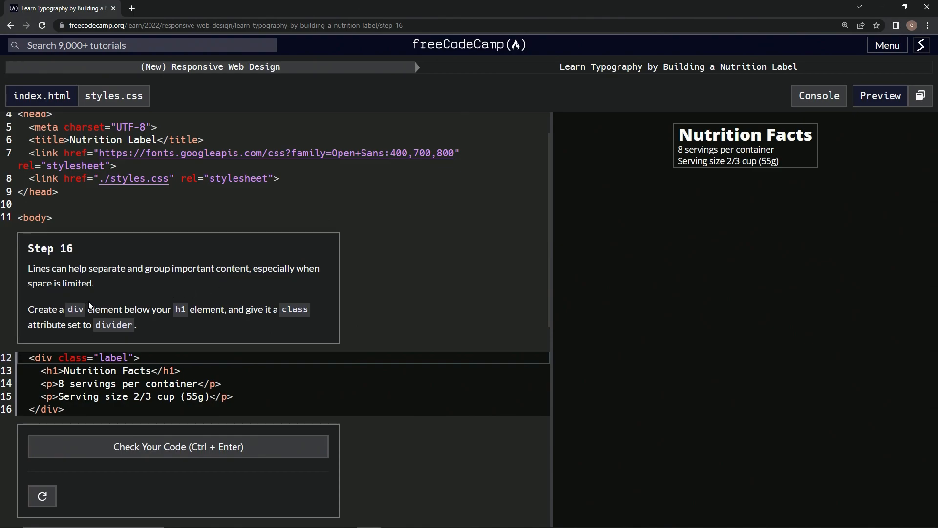
mouse_move(43, 319)
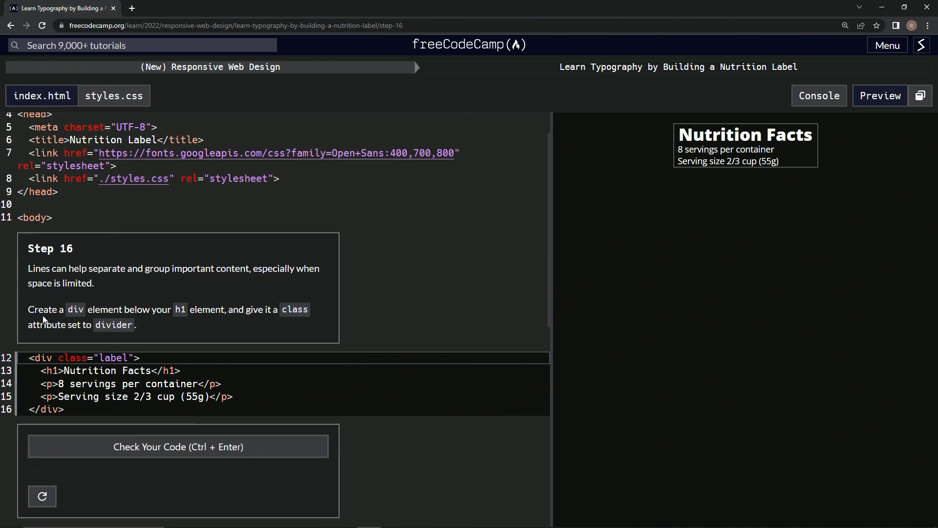
mouse_move(168, 323)
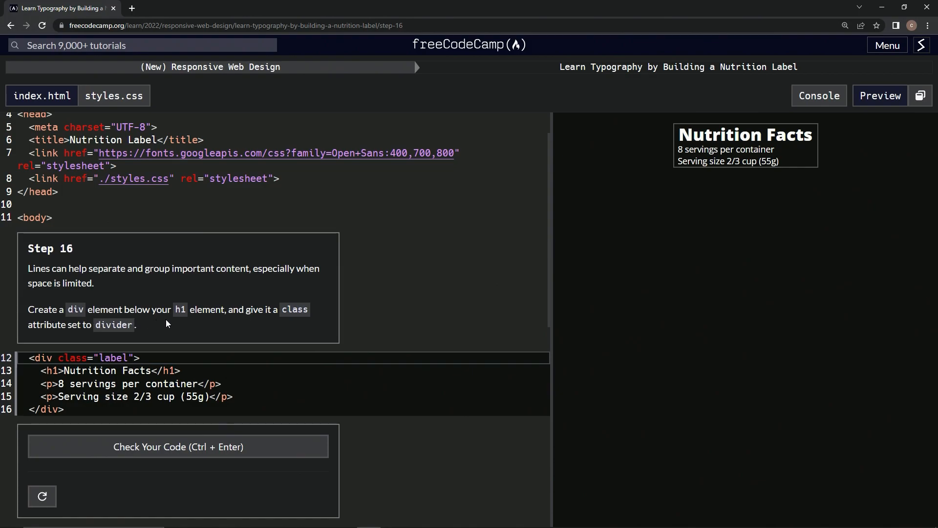
mouse_move(289, 322)
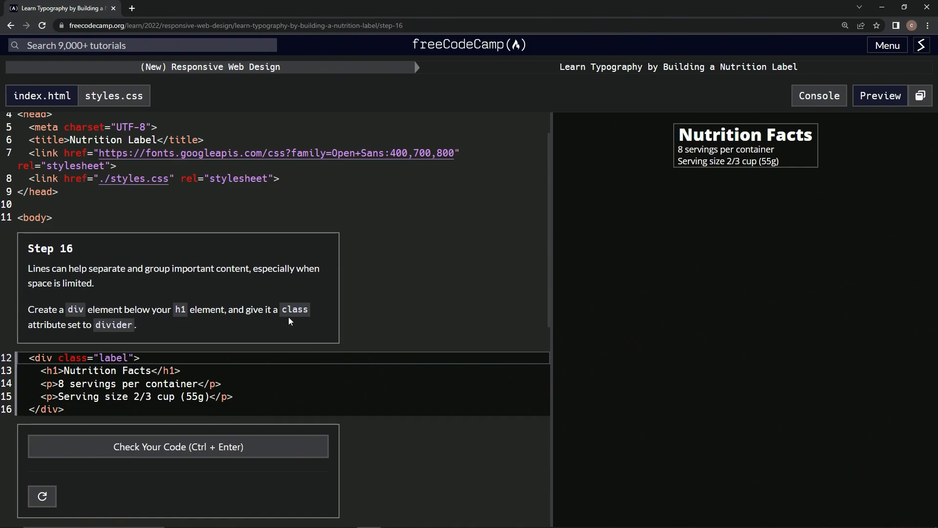
mouse_move(94, 340)
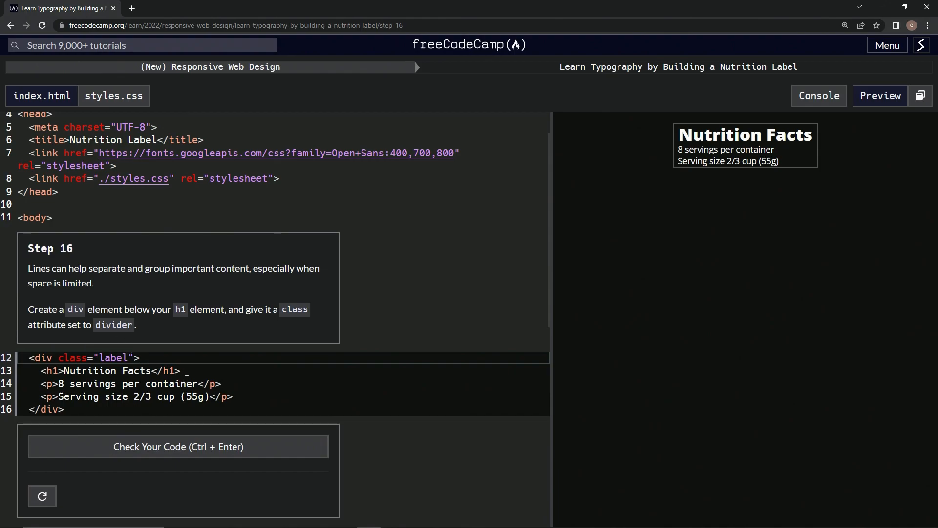
Add <div class="divider"></div> on a new line below the Nutrition Facts h1 and check the code.
key("Enter")
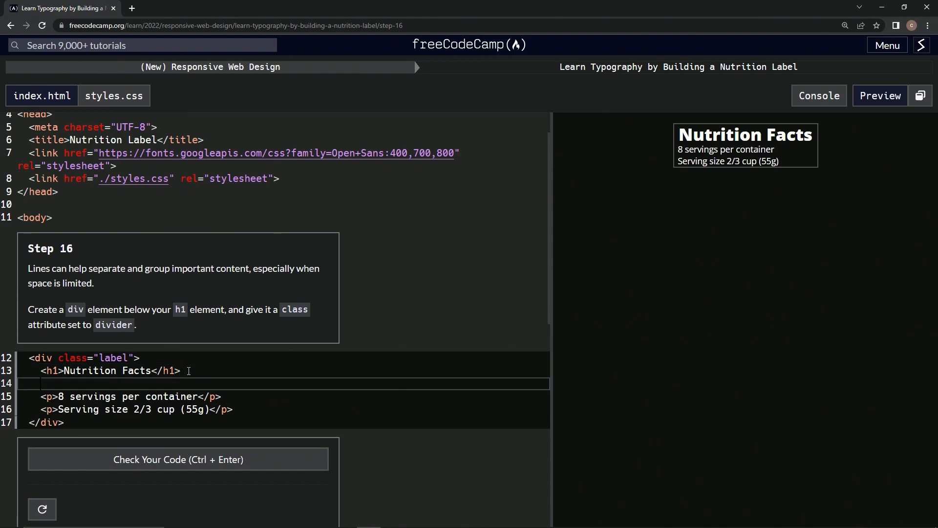
type("<div")
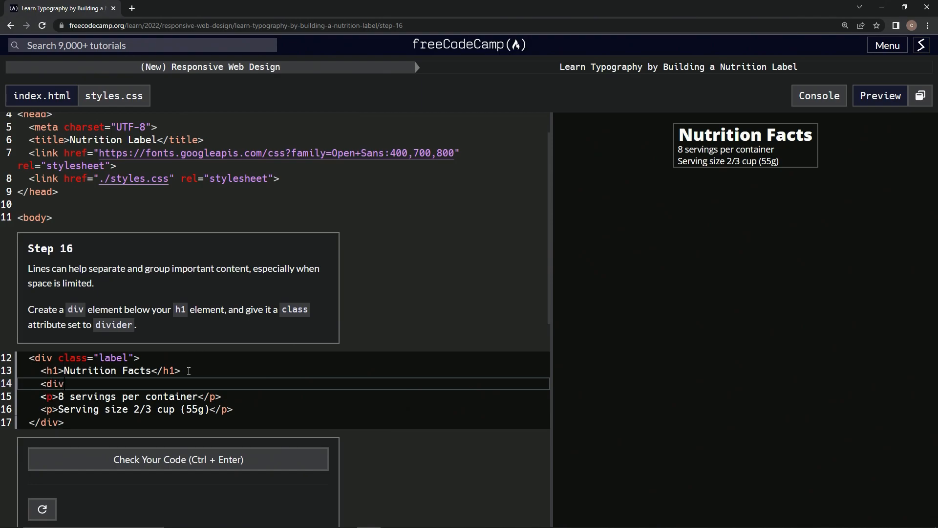
type("><")
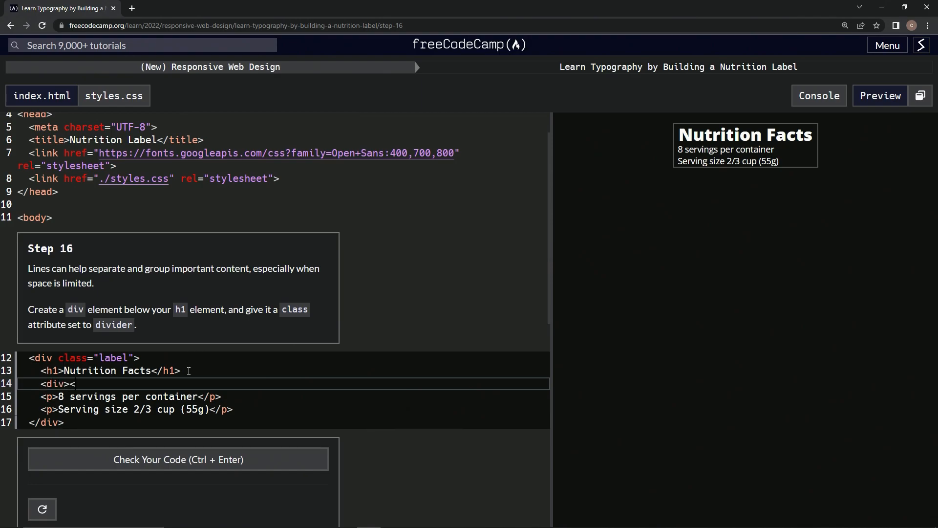
type("/div>")
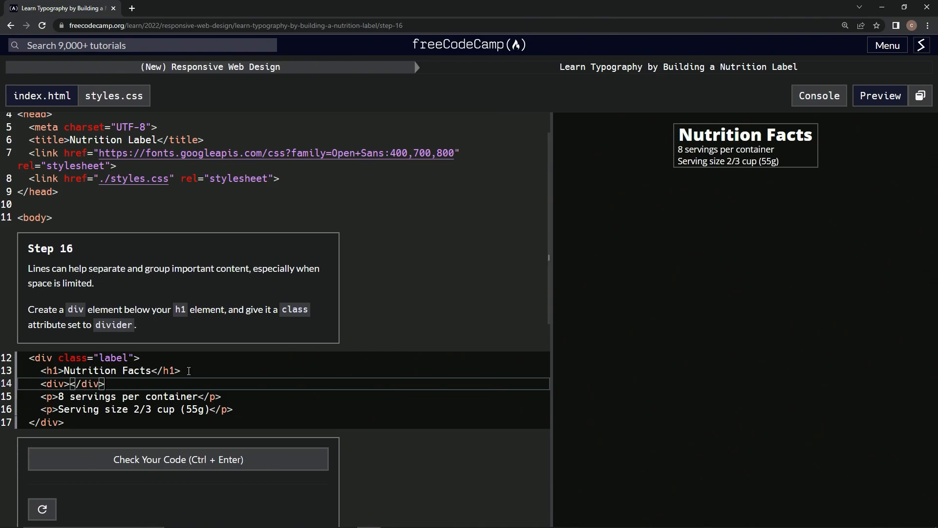
mouse_move(99, 319)
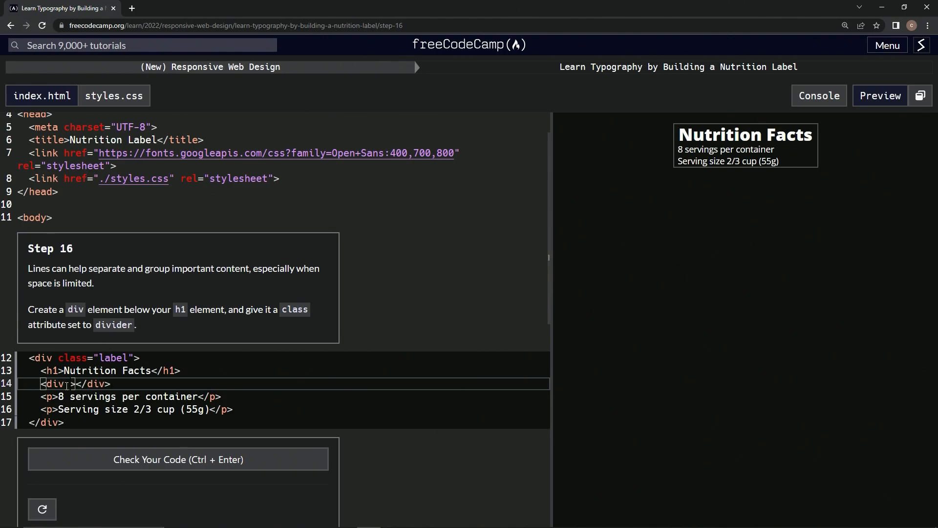
type("class=")
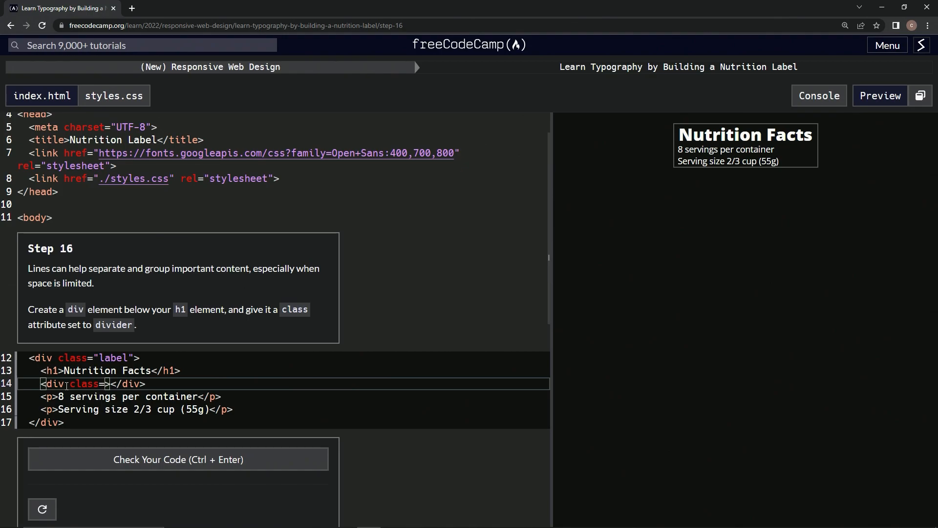
type("divider'")
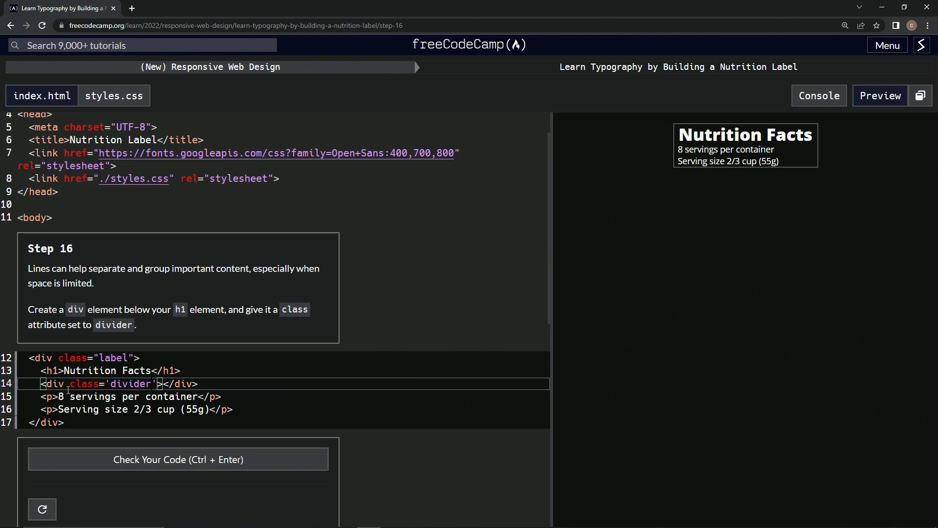
left_click(178, 458)
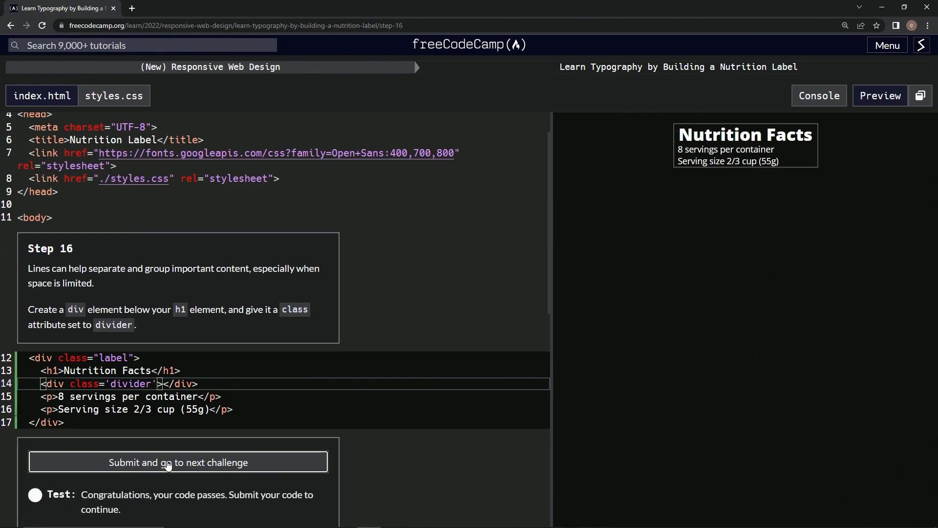
Submit Step 16 and continue to Step 17 in styles.css.
left_click(178, 461)
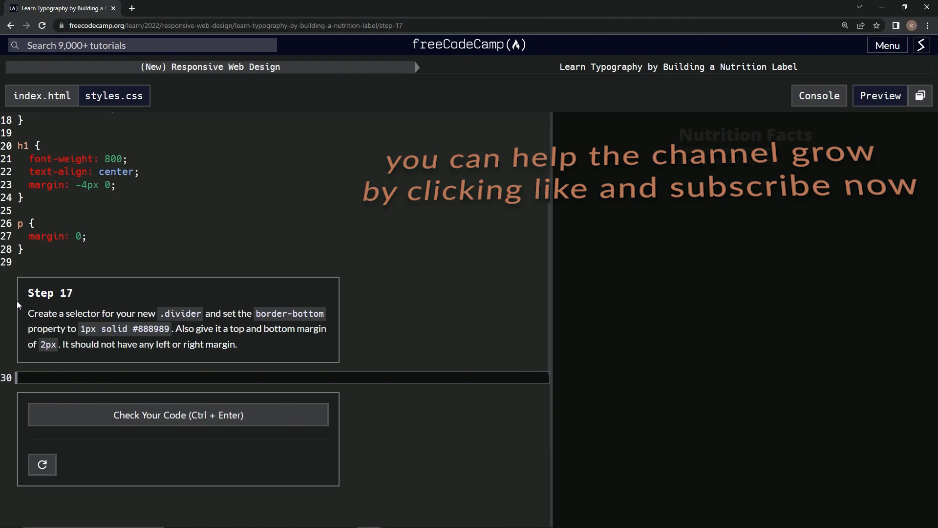